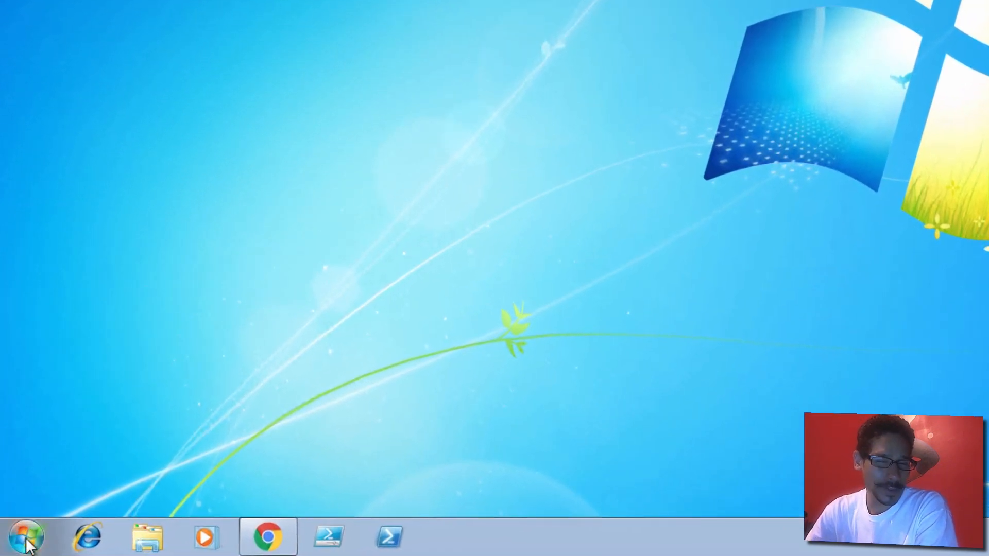
# Launch the Win7AndW2K8R2-KB3134760-x64 update installer from the desktop.
pyautogui.click(25, 537)
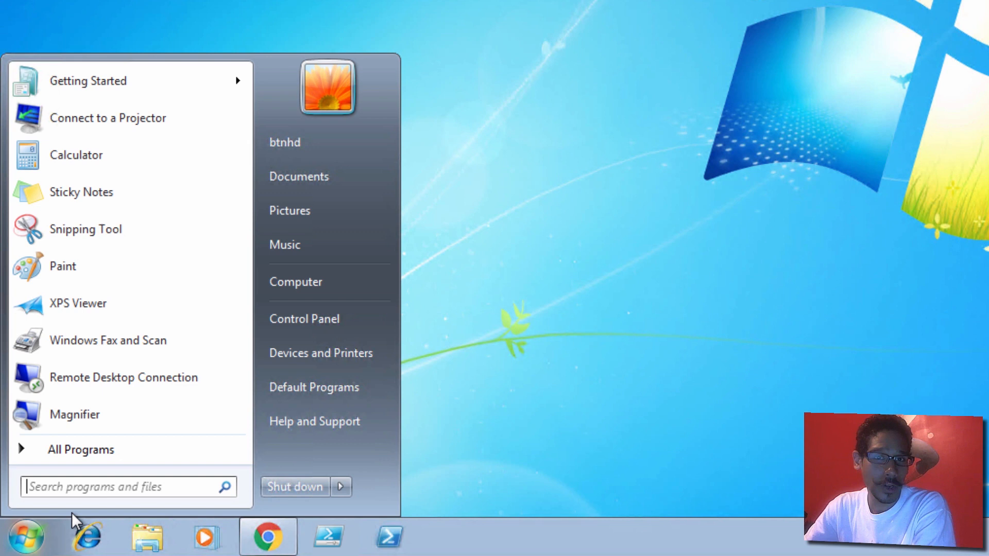
pyautogui.click(25, 536)
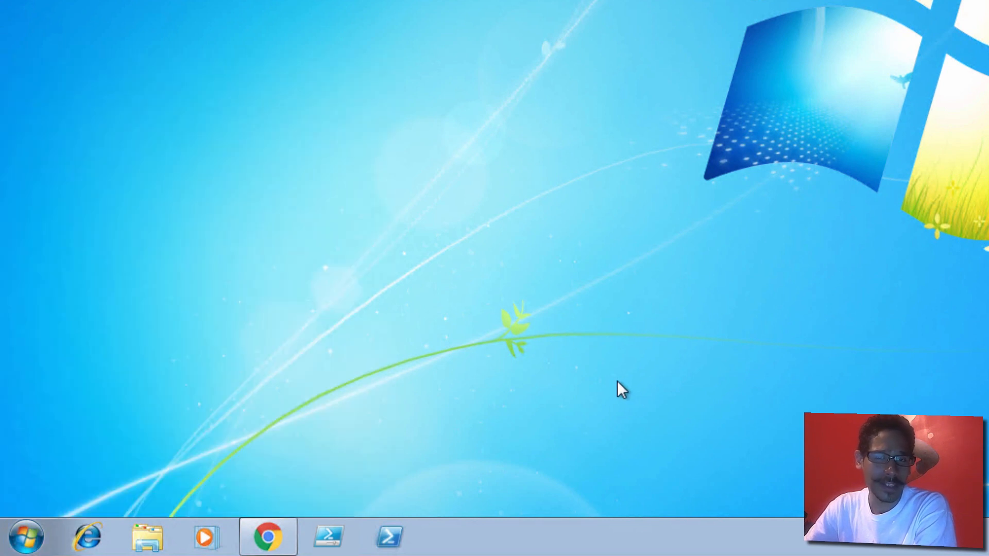
pyautogui.moveTo(357, 386)
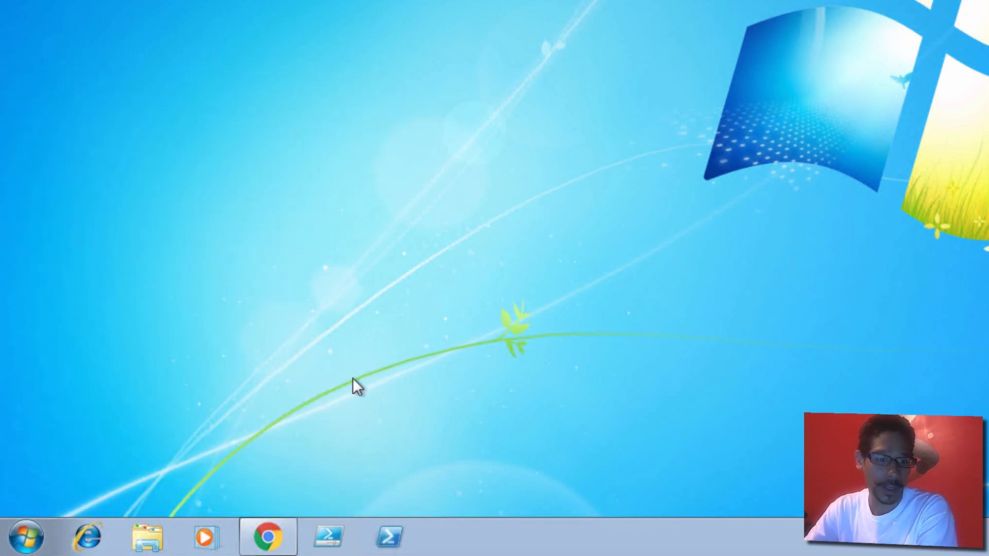
pyautogui.click(25, 536)
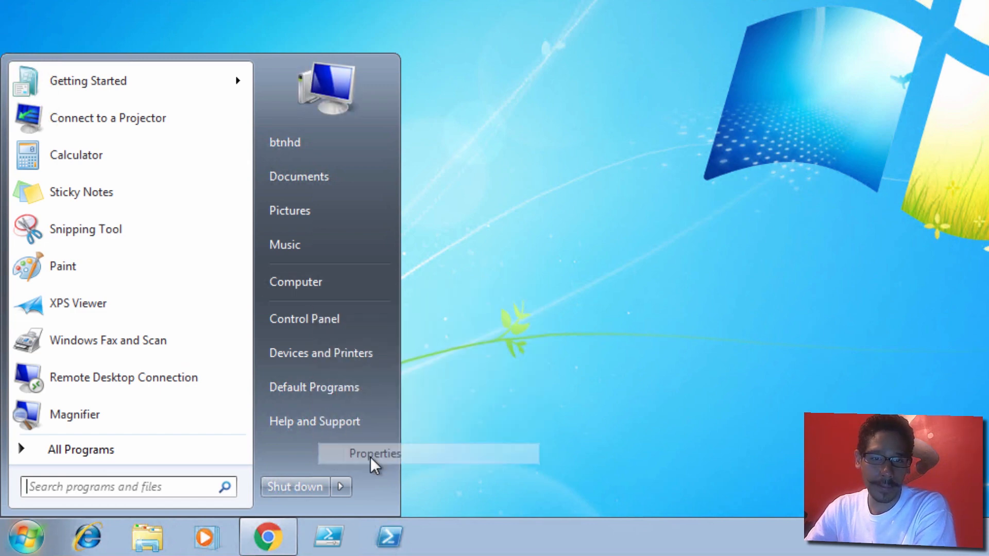
pyautogui.click(374, 453)
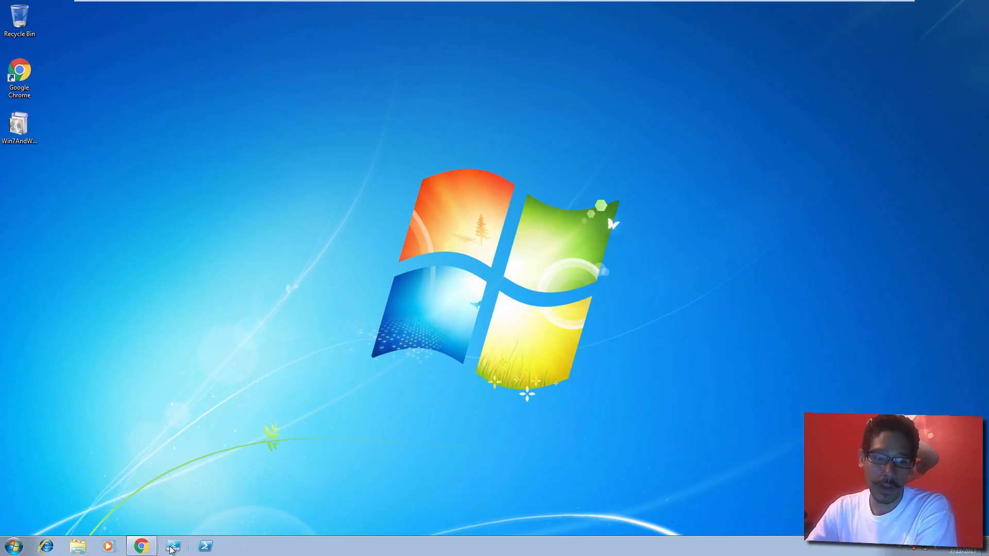
pyautogui.click(141, 546)
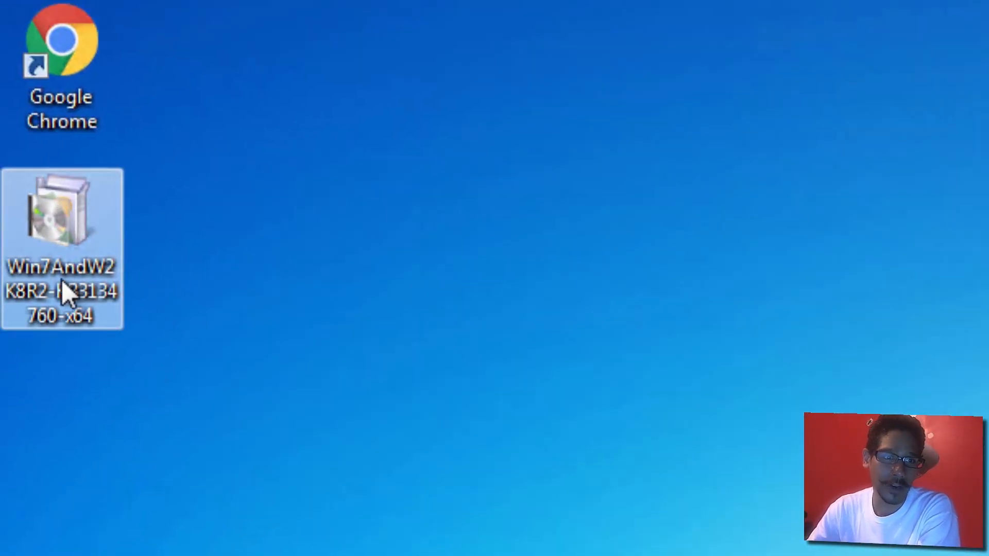
pyautogui.moveTo(62, 278)
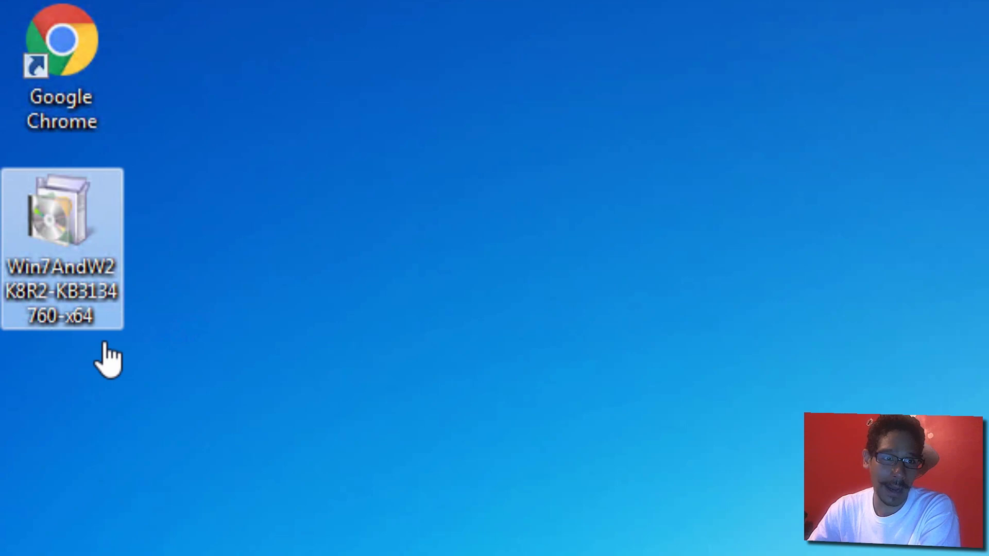
pyautogui.doubleClick(61, 214)
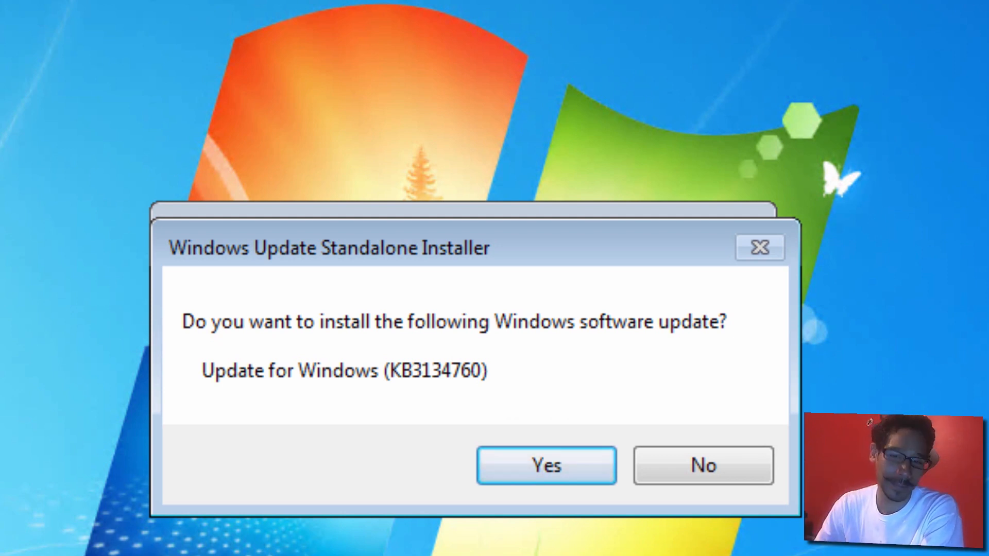
# Confirm installing update KB3134760 with Yes, then choose I Accept on the license terms.
pyautogui.click(546, 466)
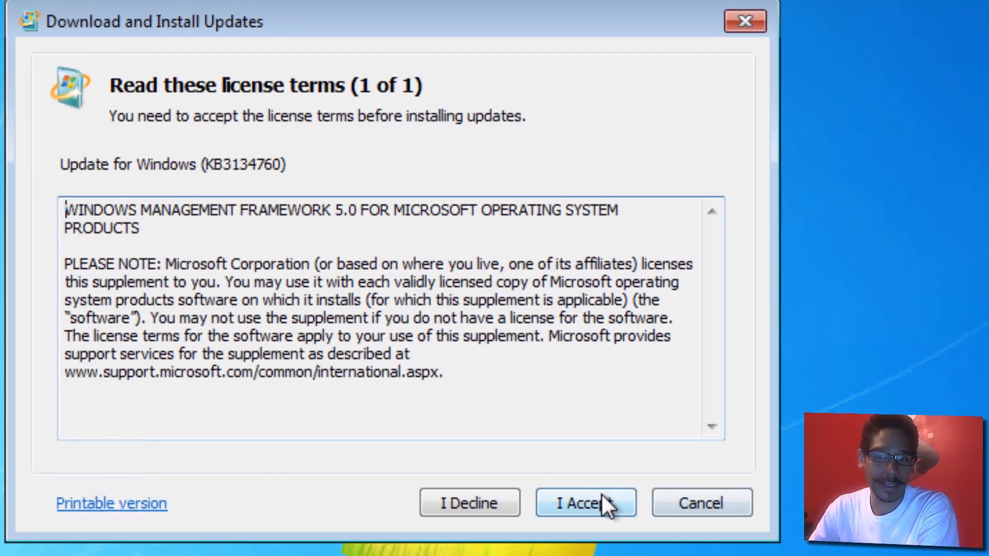
pyautogui.click(584, 502)
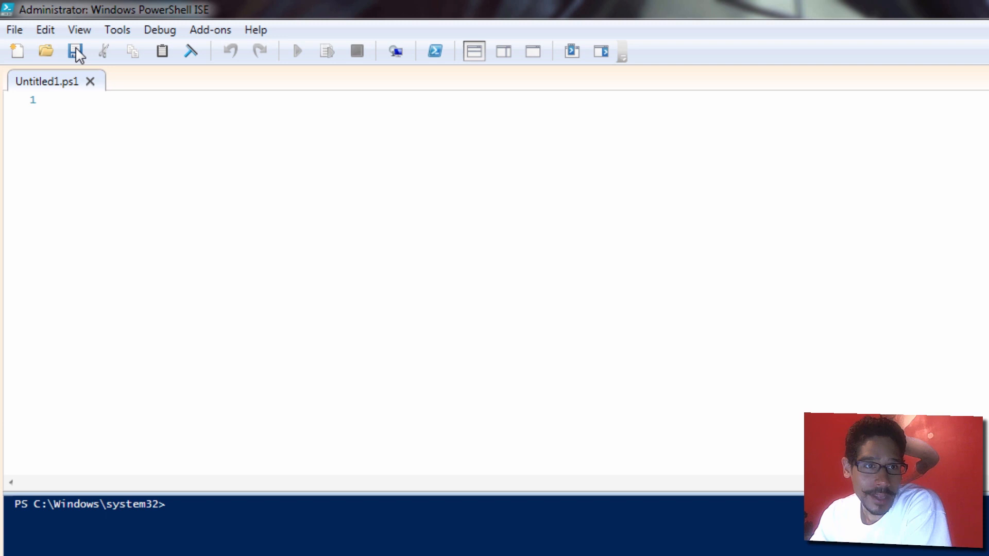
pyautogui.moveTo(75, 51)
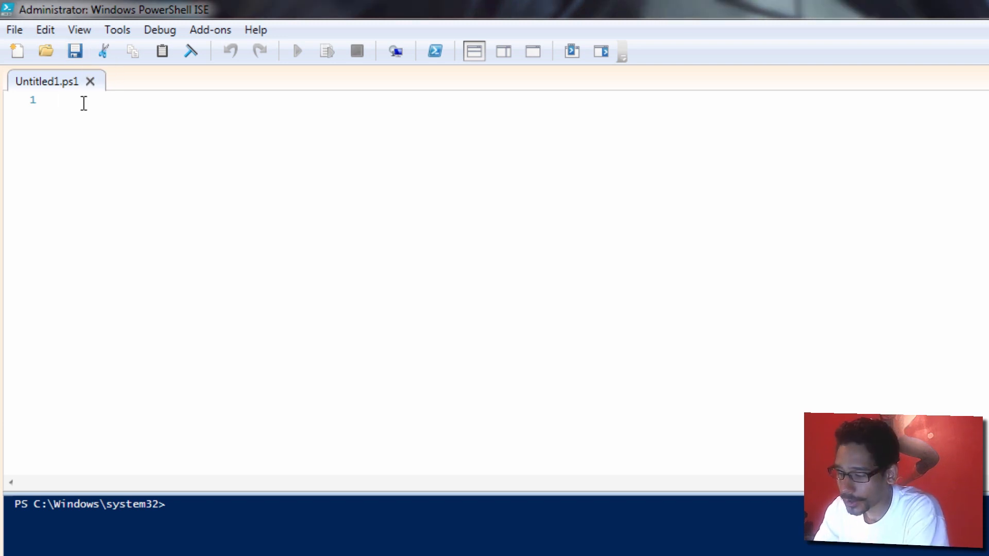
# Run 'install-module azurerm' from the script pane, then clear the script.
pyautogui.write('i')
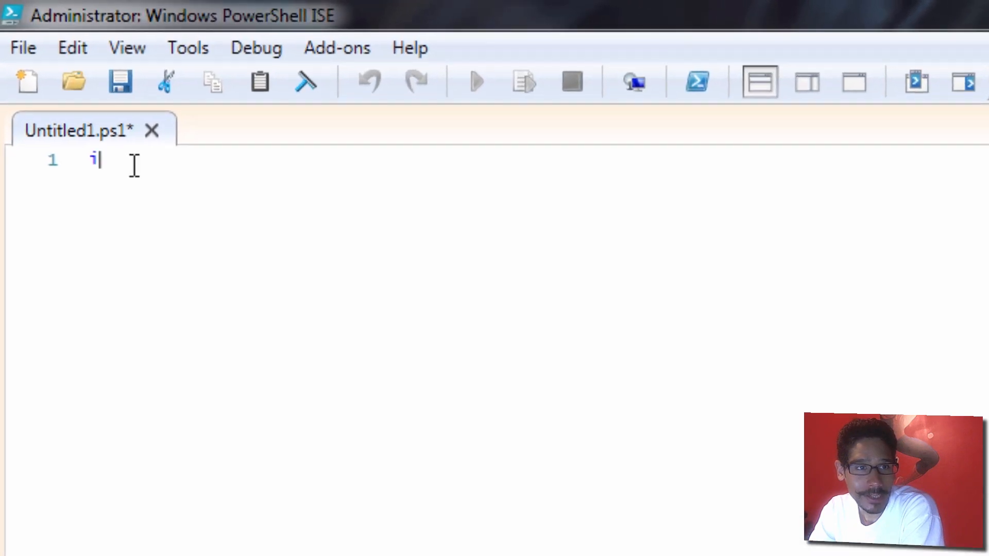
pyautogui.write('nstall-module')
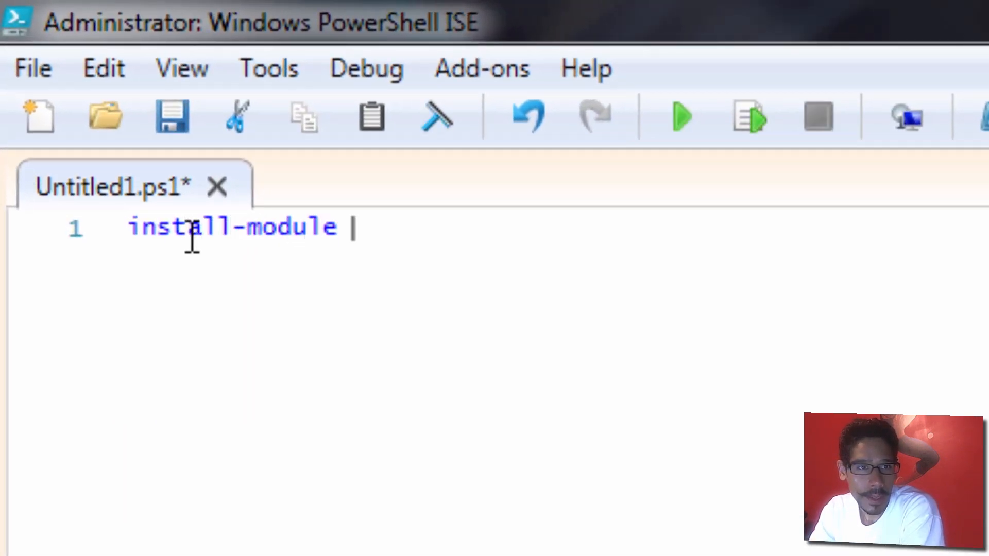
pyautogui.write('azurerm')
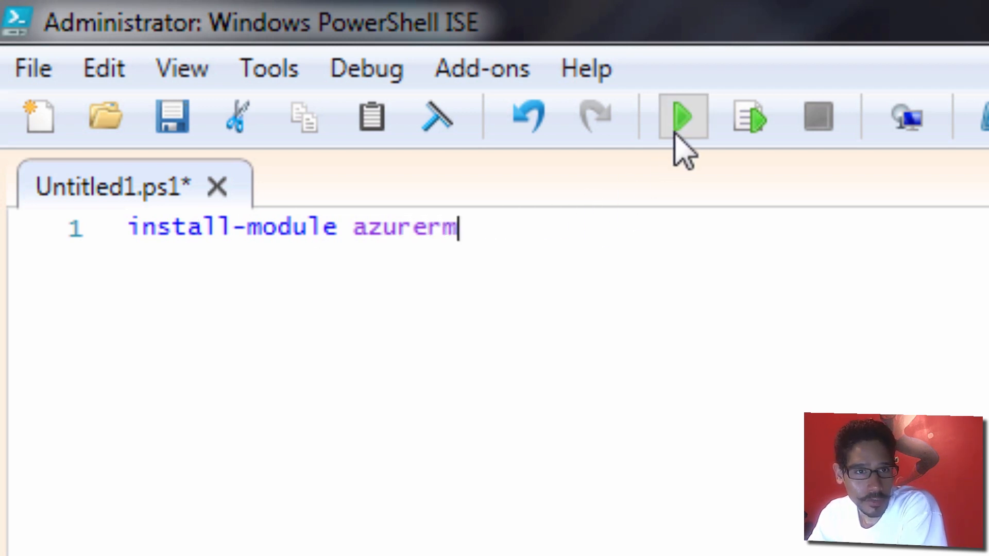
pyautogui.click(682, 117)
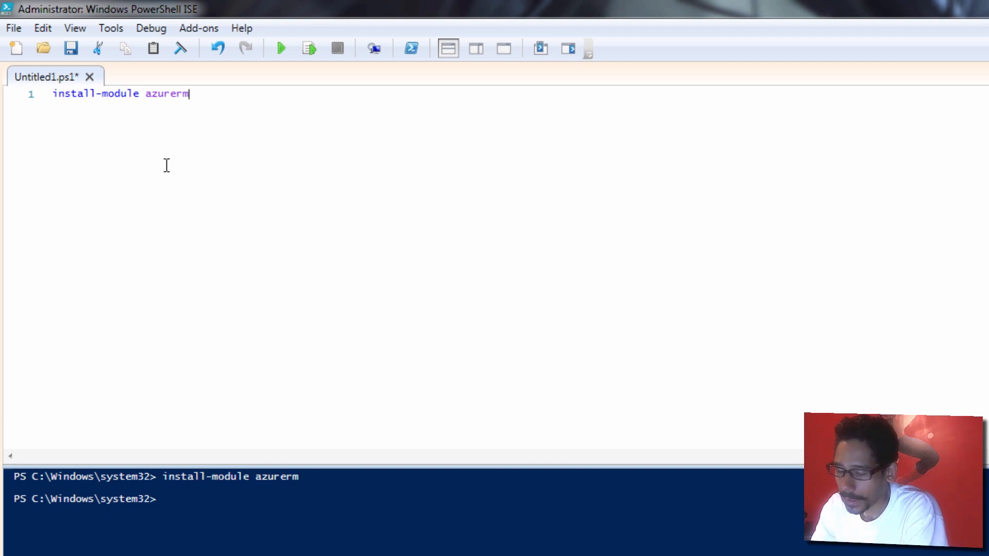
pyautogui.press('BackSpace')
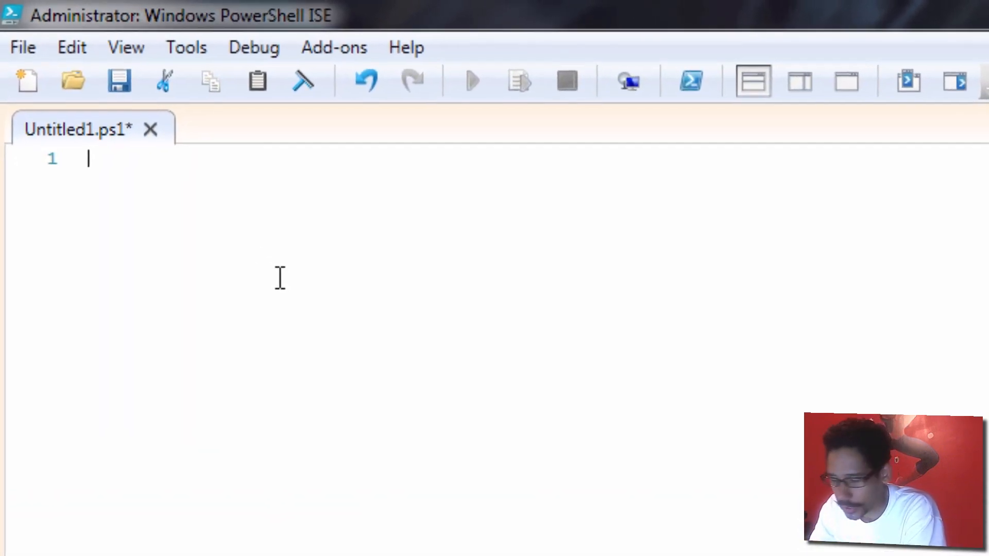
# Run 'get-module powershellget -list | select-object name,version,path' to show PowerShellGet 1.0.0.1.
pyautogui.write('get')
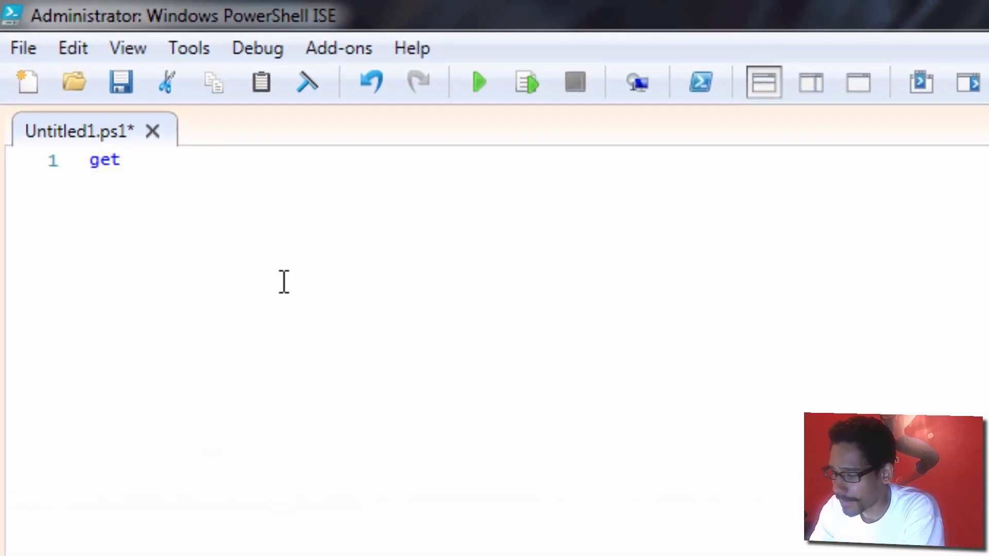
pyautogui.write('-module p')
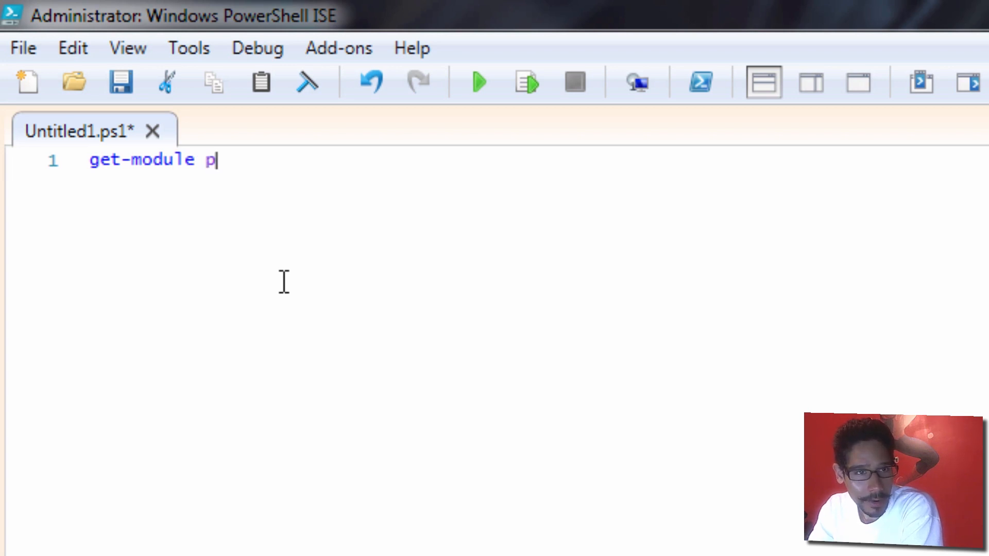
pyautogui.write('owershellget')
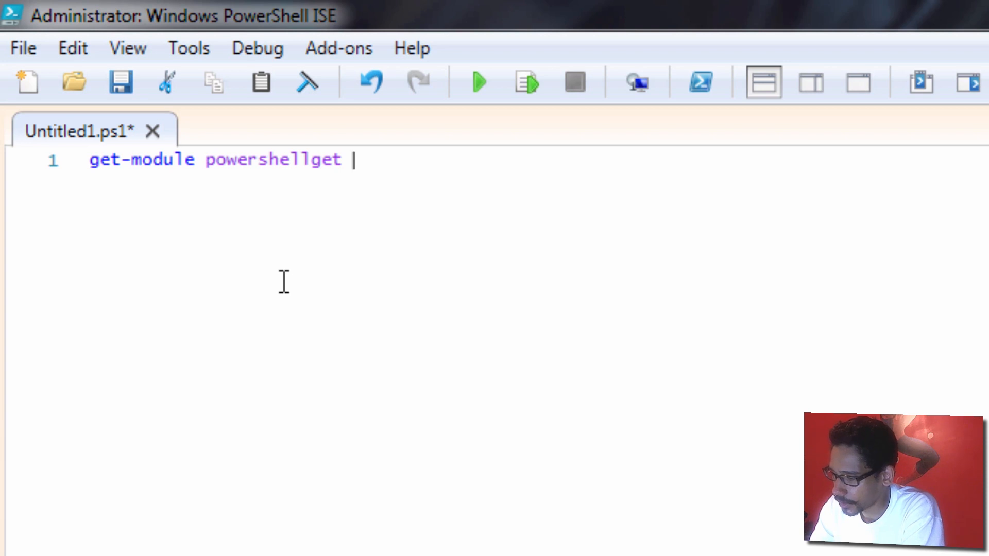
pyautogui.write('-list |')
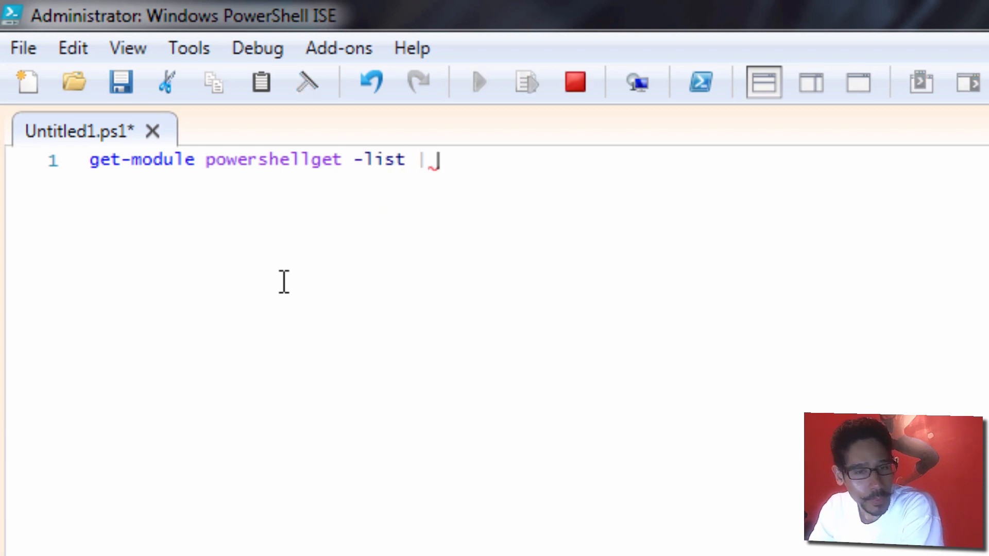
pyautogui.write('select')
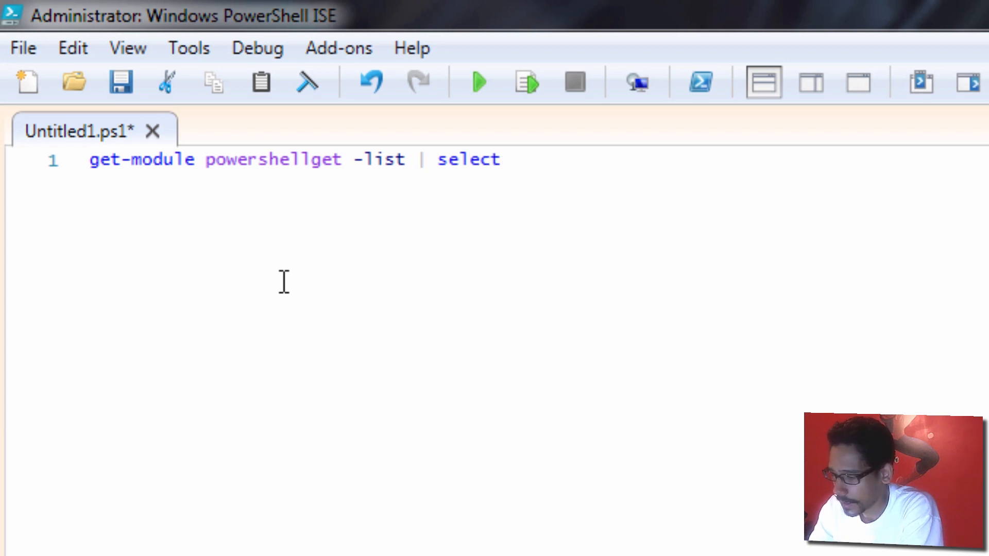
pyautogui.write('-object |')
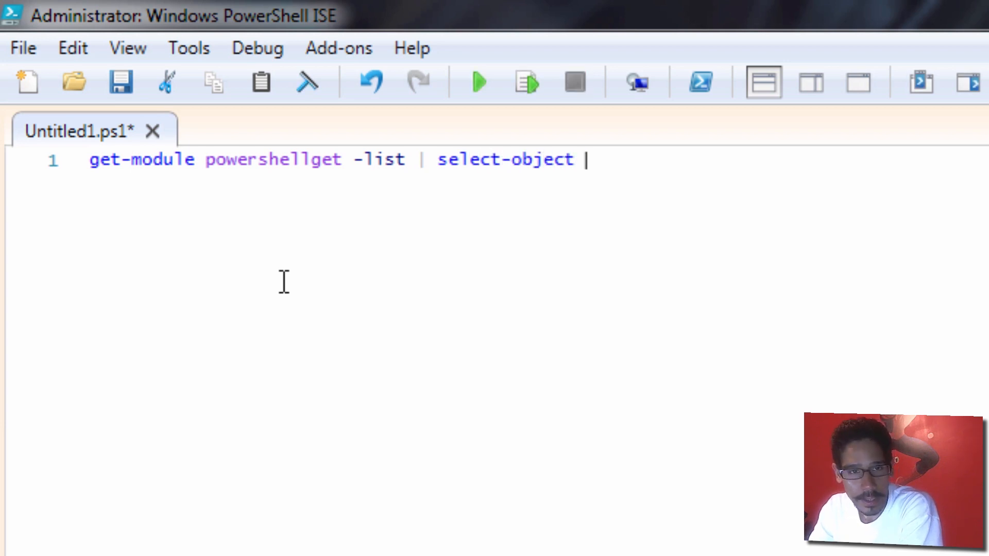
pyautogui.write('name,versi')
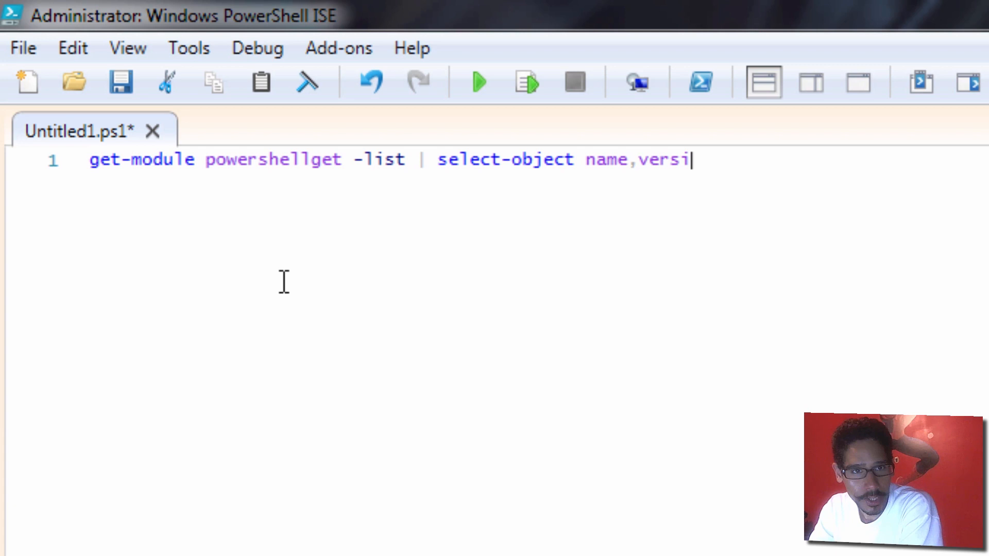
pyautogui.write('on,path')
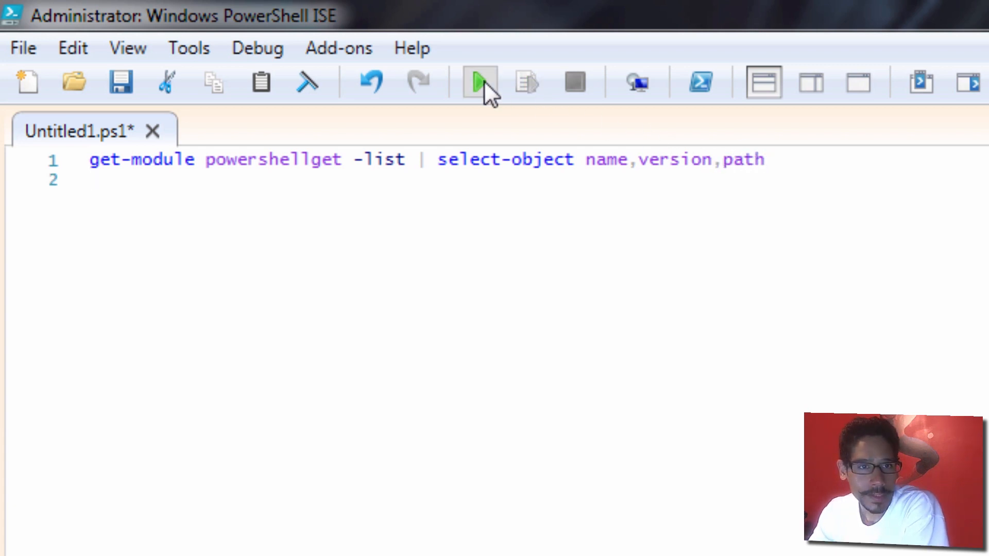
pyautogui.click(478, 82)
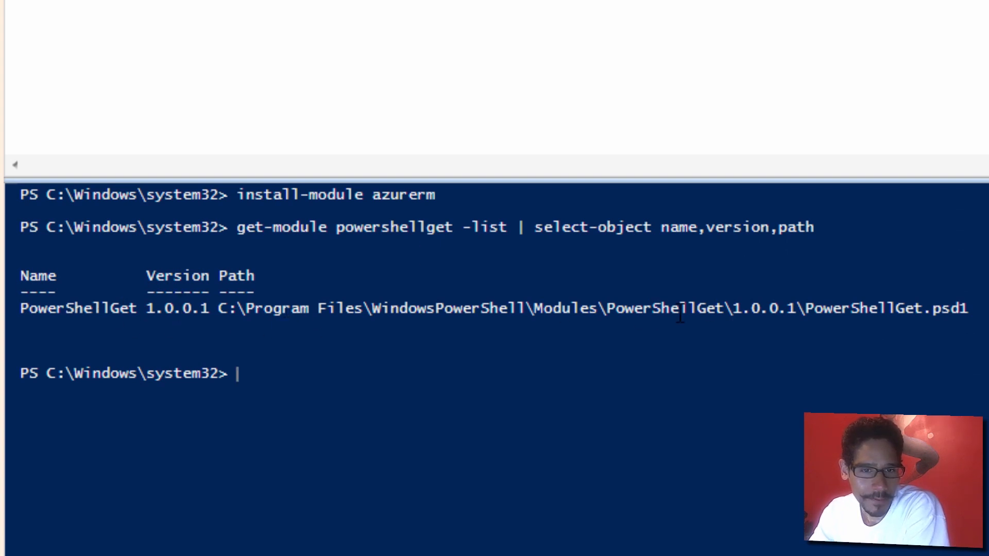
pyautogui.moveTo(731, 250)
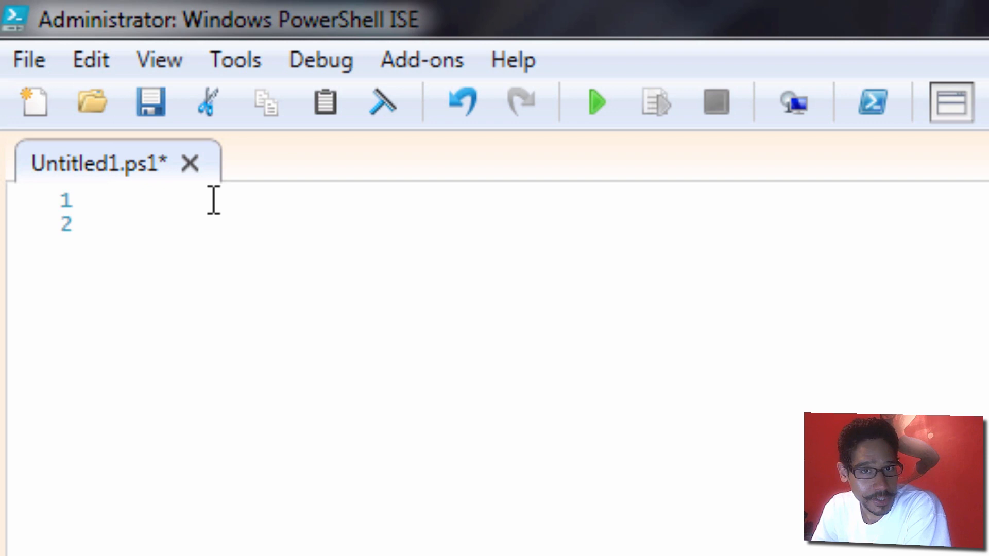
# Type 'set-executionpolicy -ExecutionPolicy RemoteSigned' into the empty script.
pyautogui.click(110, 200)
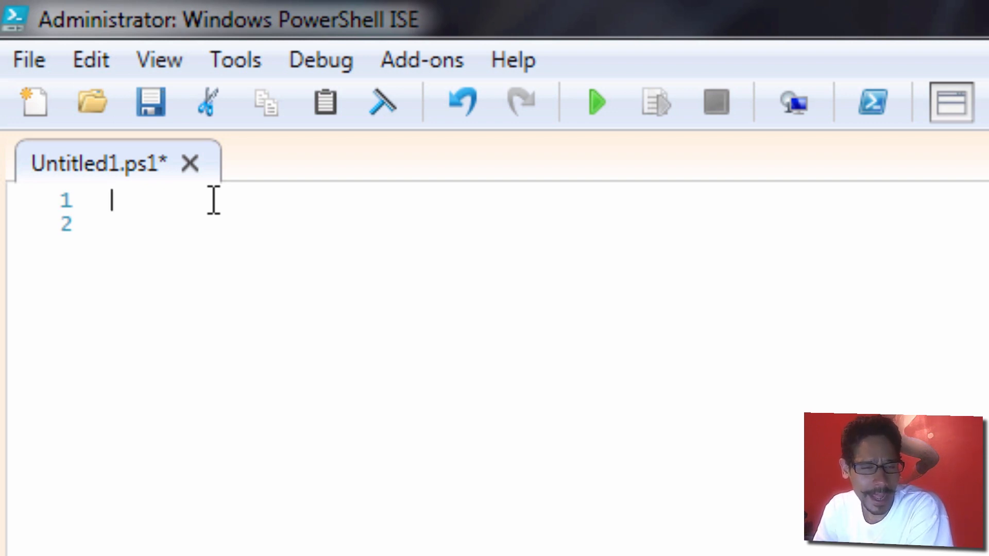
pyautogui.write('set-e')
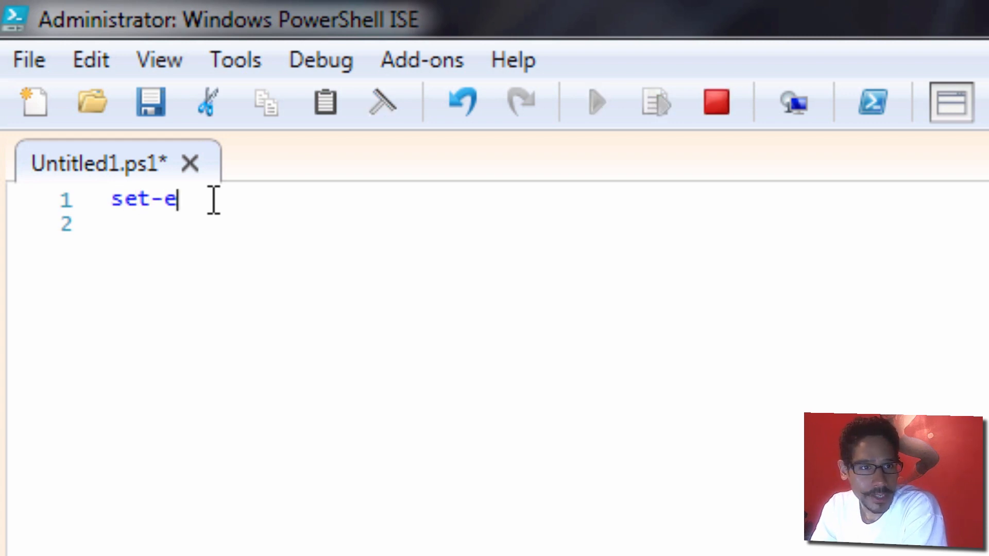
pyautogui.write('xecut')
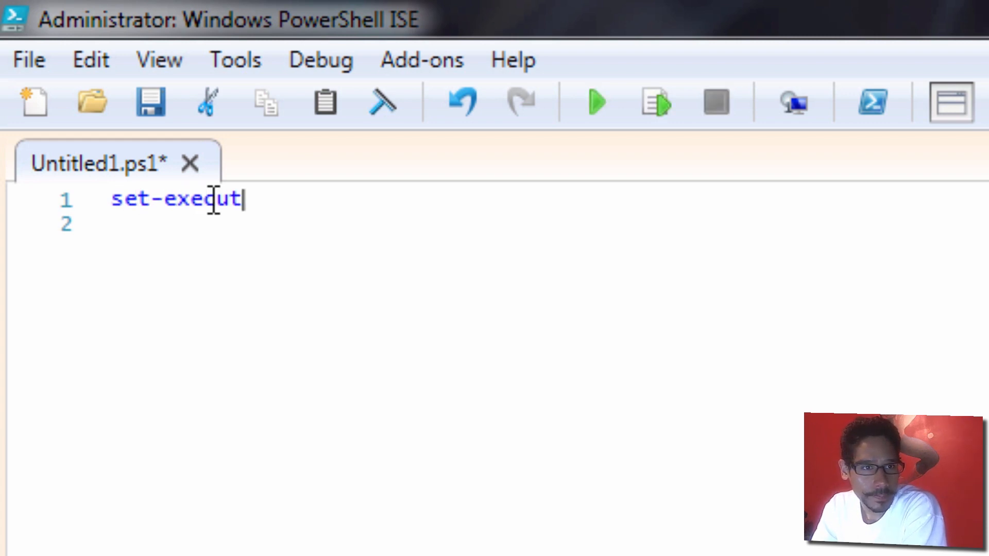
pyautogui.write('ionpo')
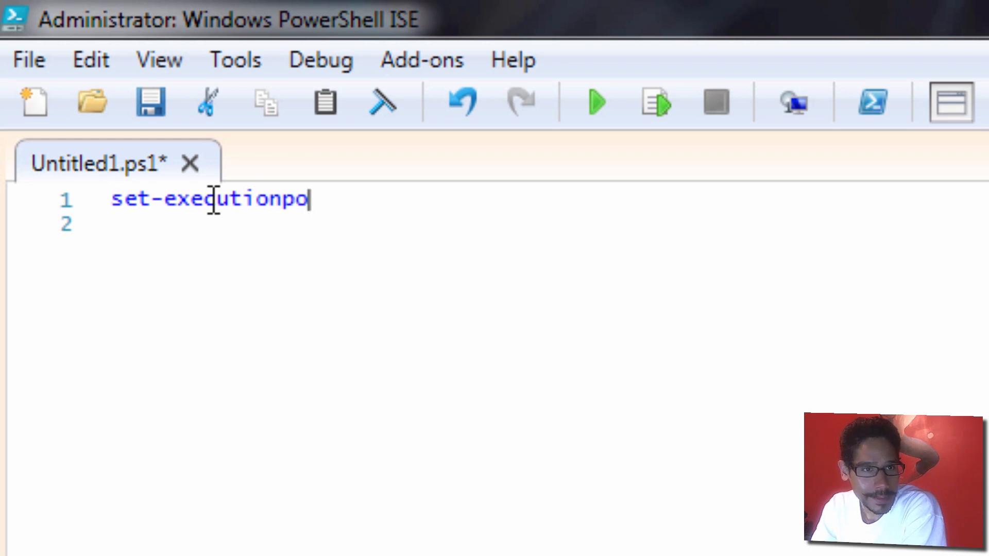
pyautogui.write('licy -')
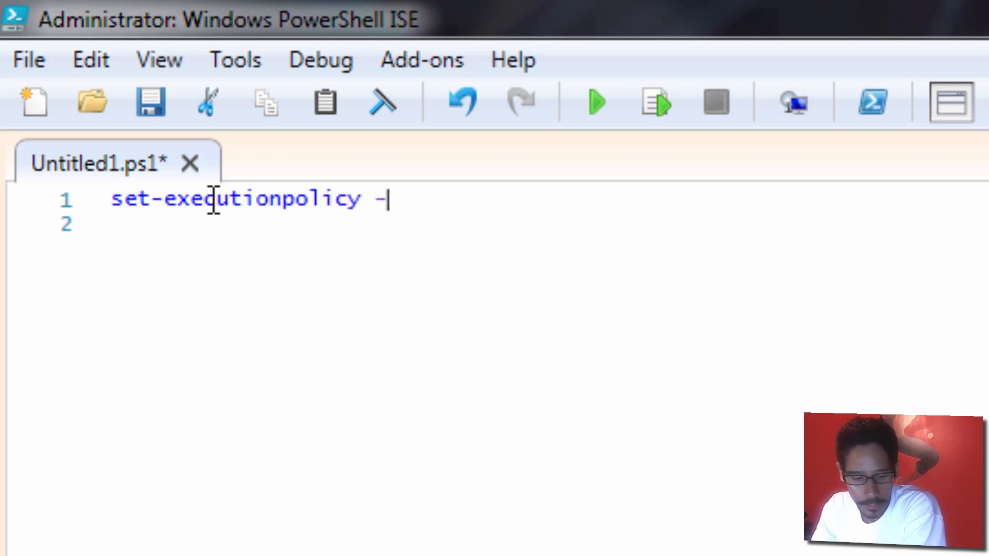
pyautogui.write('ExecutionPolicy')
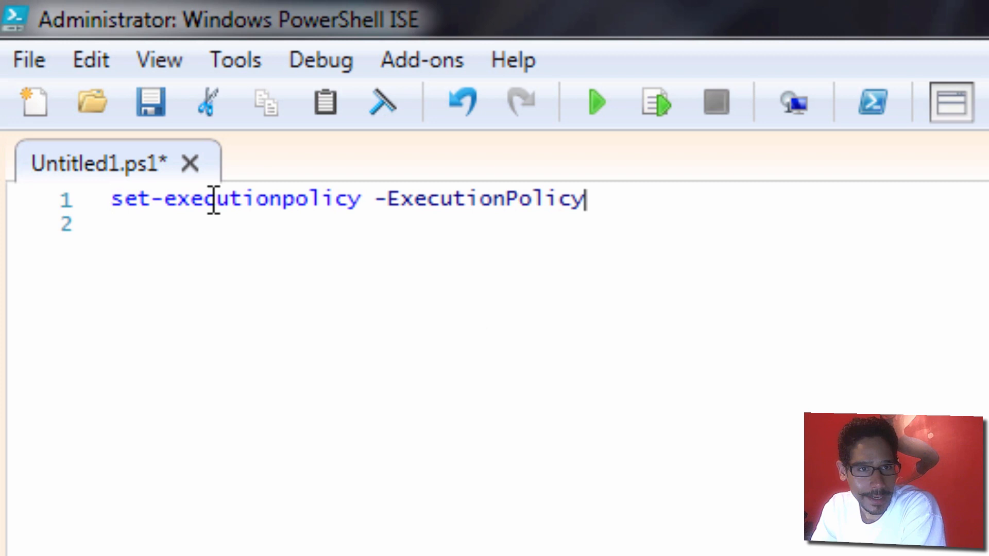
pyautogui.write('re')
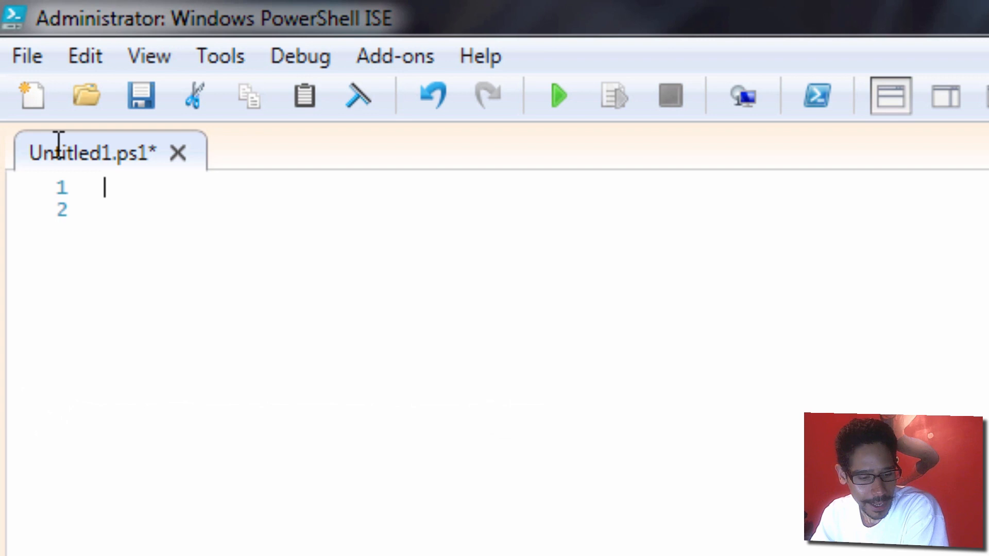
# Type and run 'Import-Module azurerm' in the script pane.
pyautogui.write('i')
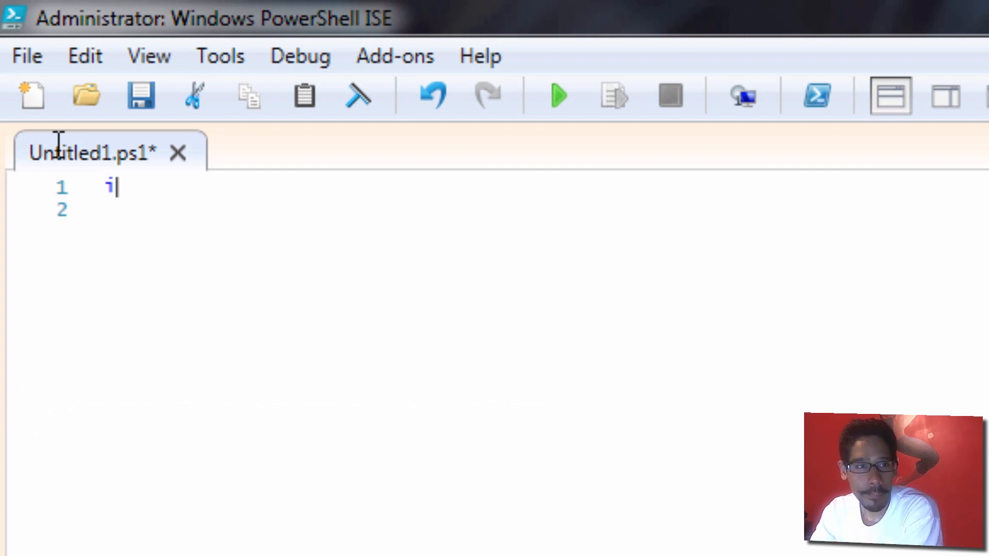
pyautogui.write('mport-')
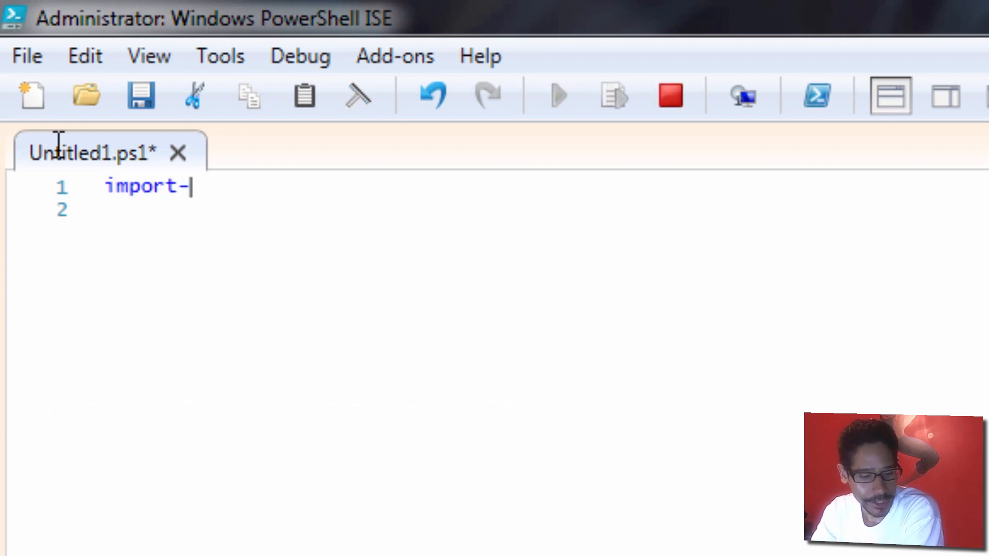
pyautogui.write('Module')
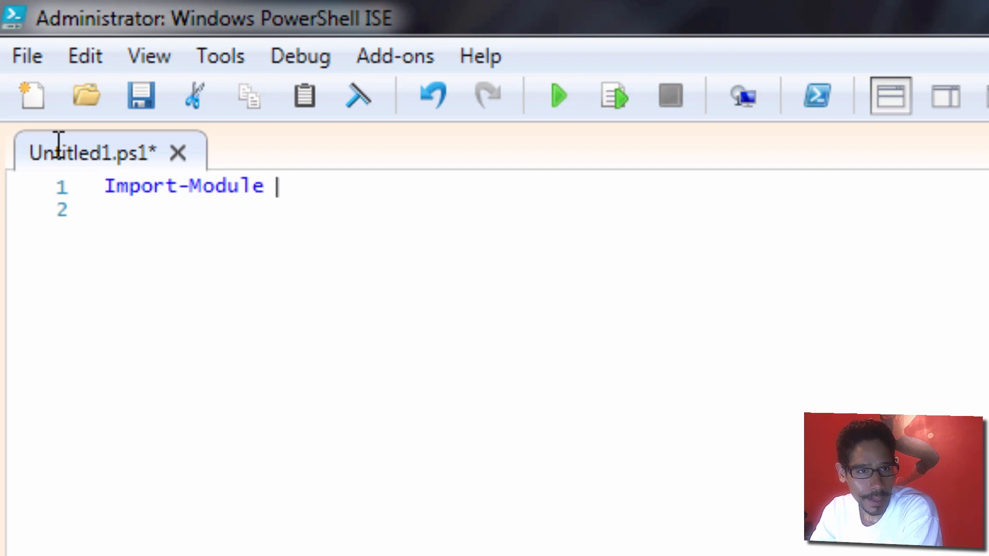
pyautogui.write('azure')
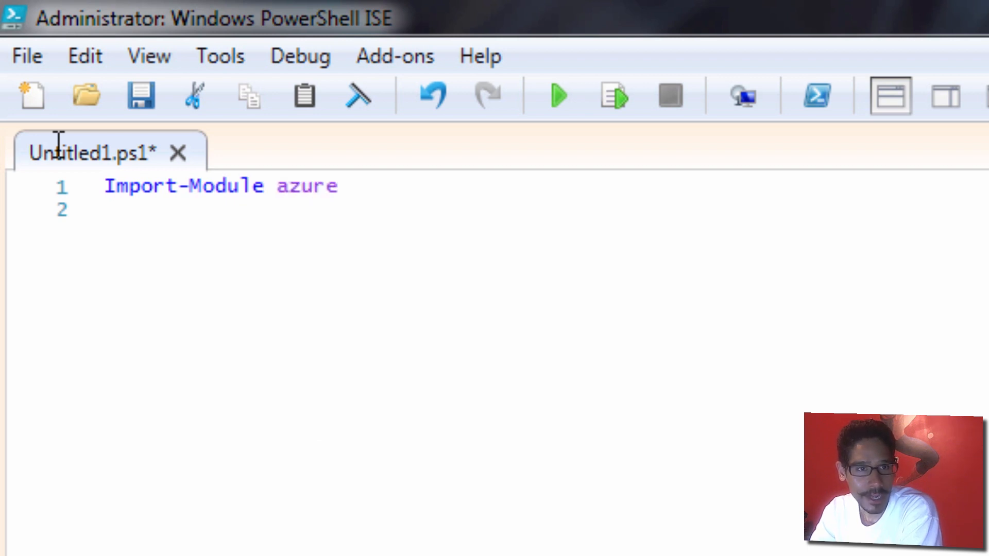
pyautogui.write('rm')
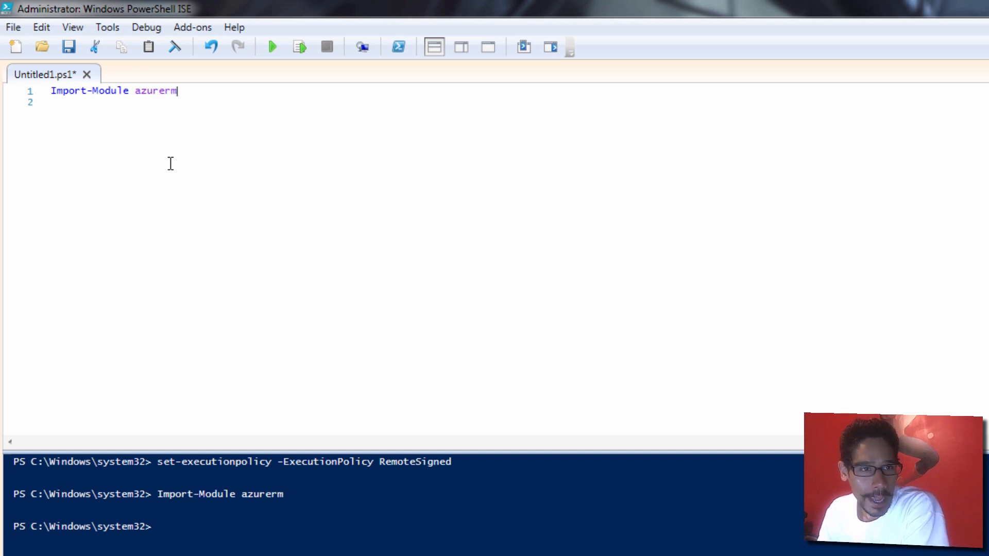
# Clear the script and start typing the 'login-azur' Azure login command.
pyautogui.press('Backspace')
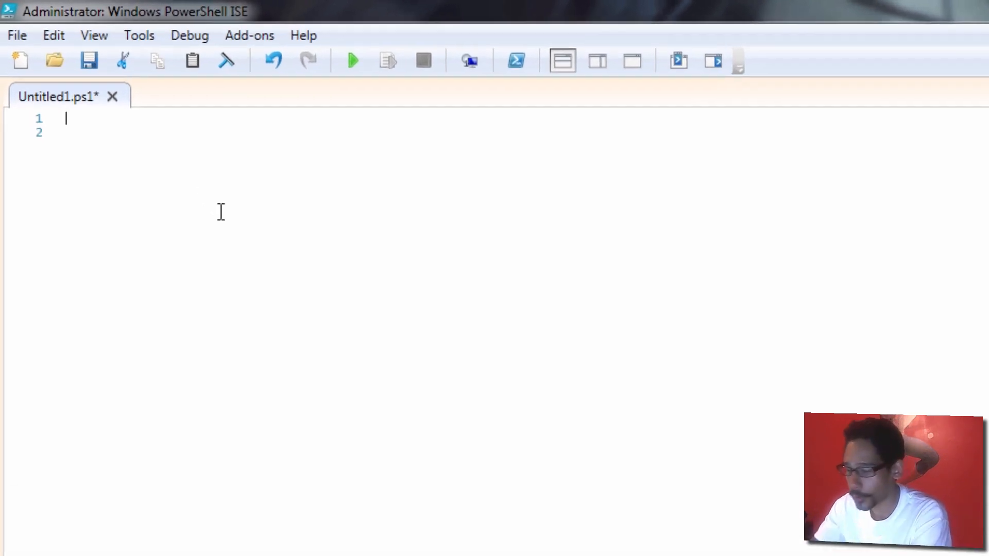
pyautogui.write('login-')
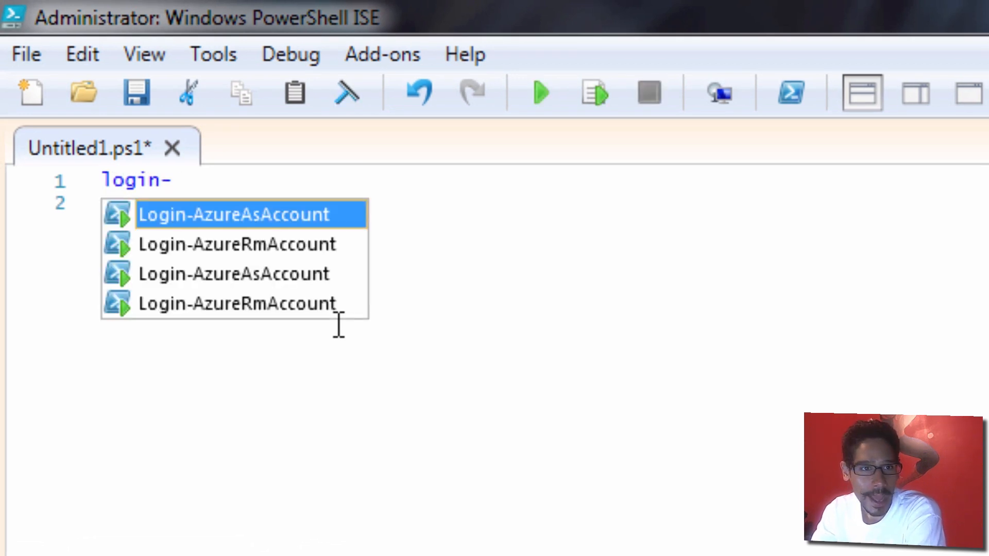
pyautogui.write('azur')
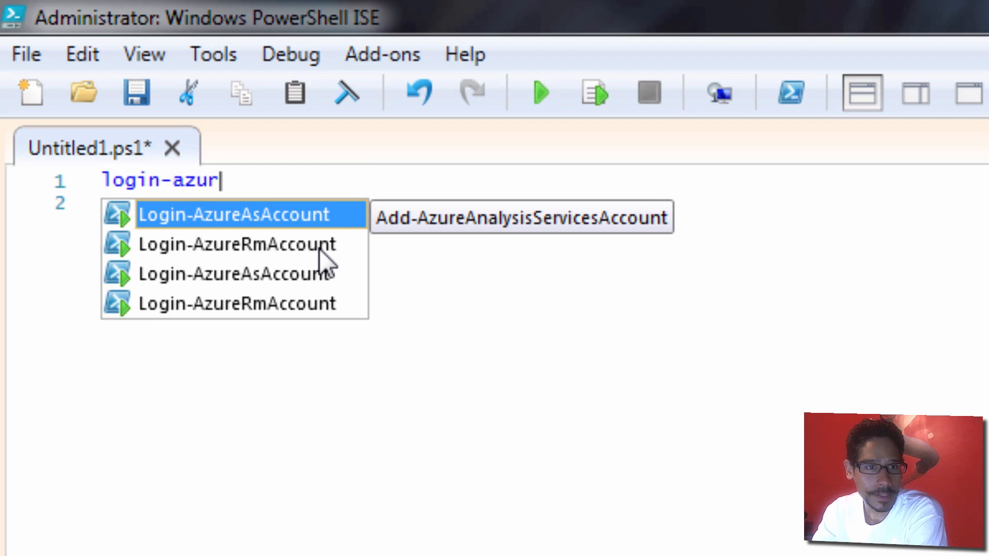